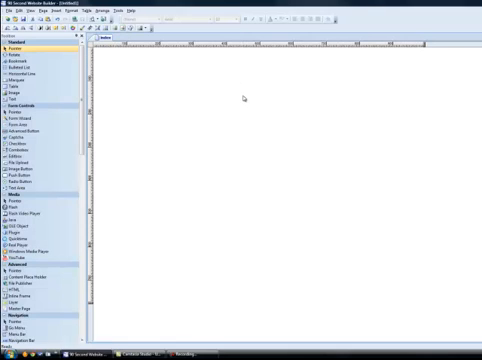
Right-click the page background beside the top banner to bring up page options.
right_click(240, 100)
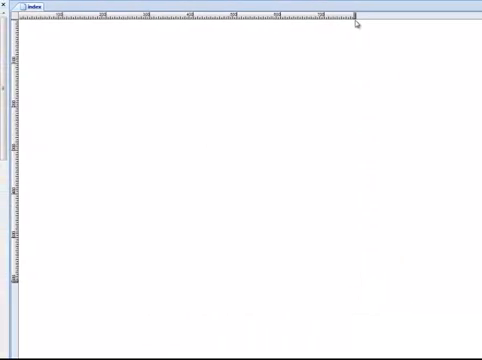
mouse_move(360, 44)
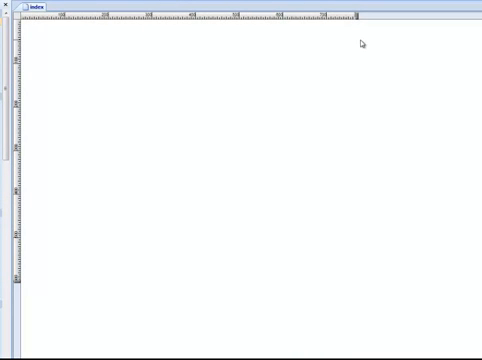
mouse_move(63, 52)
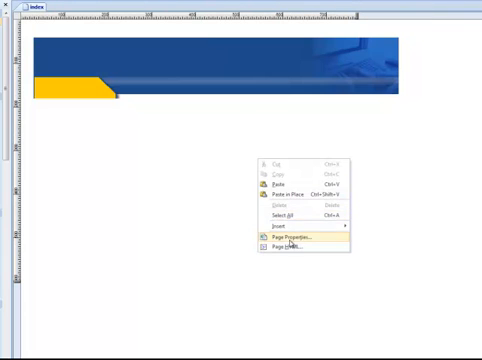
Open Page Properties and choose 1024x768 pixels as the target screen size.
left_click(287, 236)
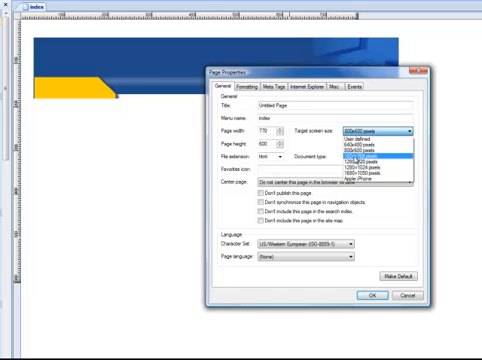
left_click(375, 160)
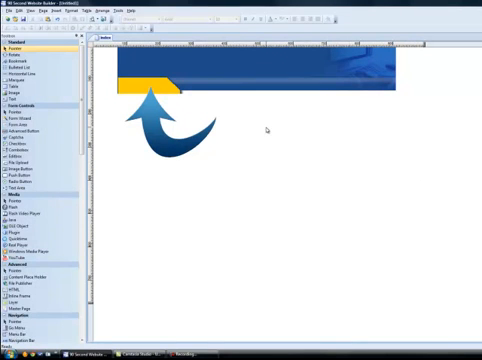
Right-click the page to reach its Page Properties.
right_click(268, 130)
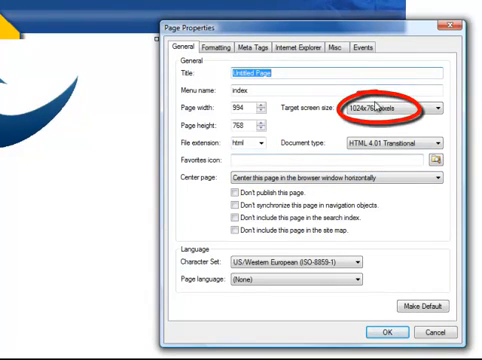
mouse_move(387, 113)
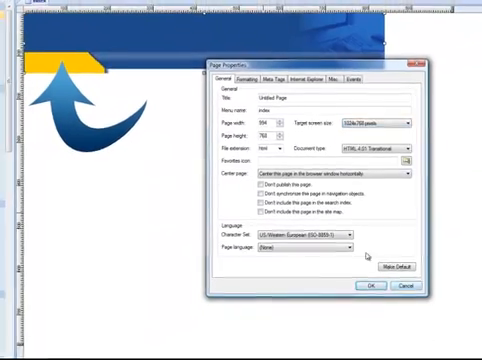
Confirm the 1024x768 centered settings with OK to close Page Properties.
left_click(372, 287)
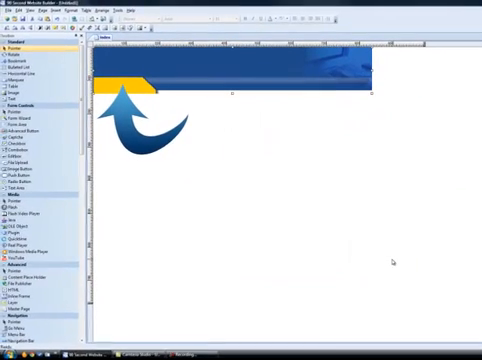